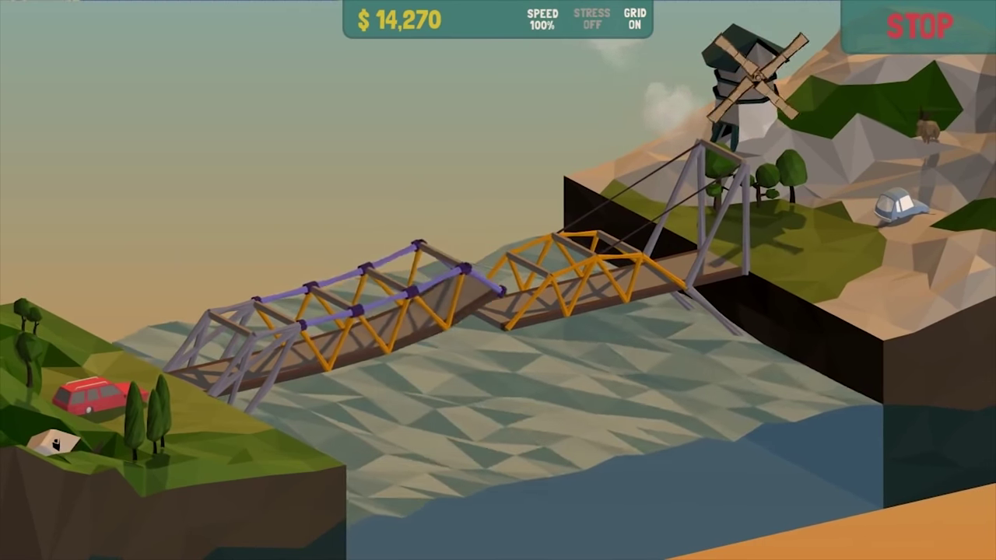
Stop the running simulation and load Campaign level 14m Slanted Draw Bridge.
{"action": "left_click", "coordinate": [918, 26]}
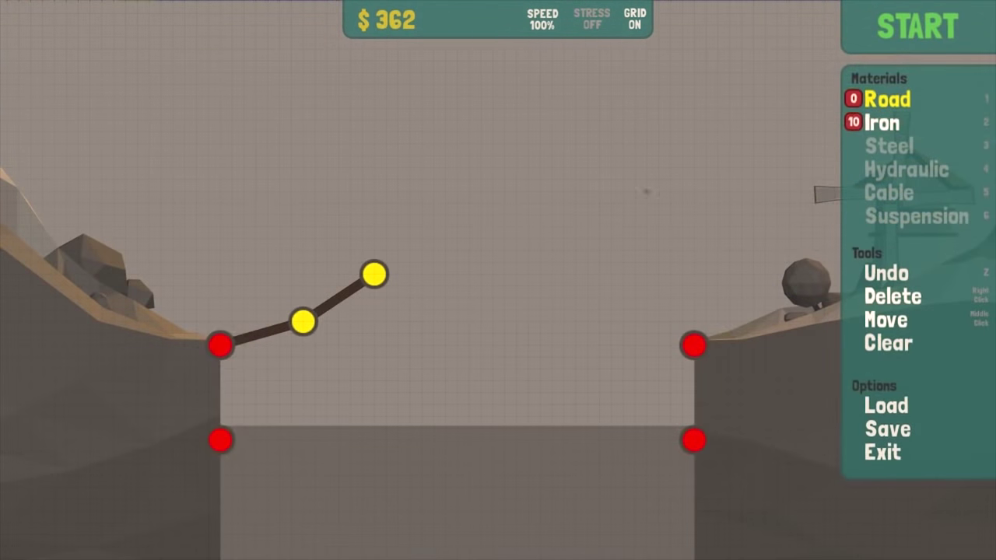
{"action": "left_click", "coordinate": [917, 26]}
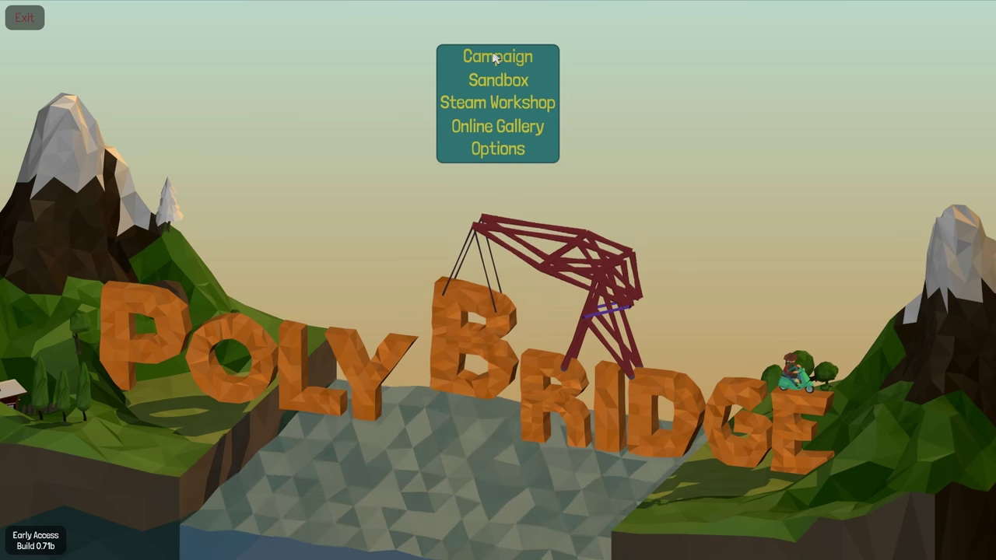
{"action": "left_click", "coordinate": [497, 55]}
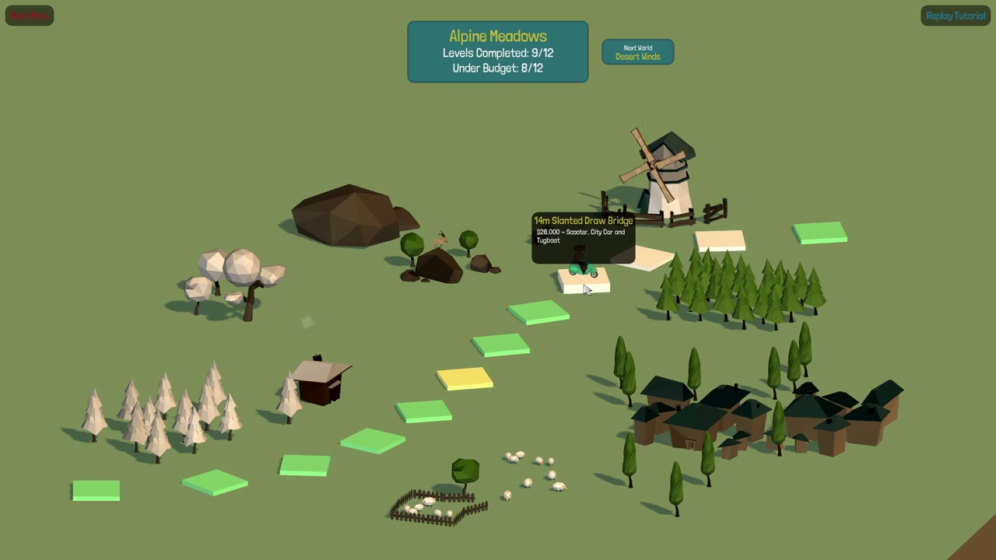
{"action": "left_click", "coordinate": [582, 272]}
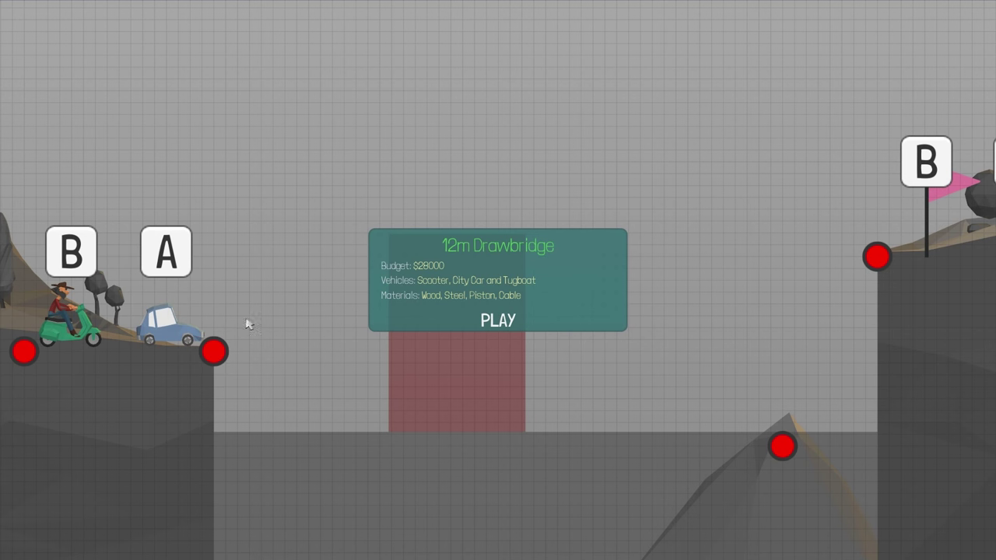
{"action": "left_click", "coordinate": [497, 320]}
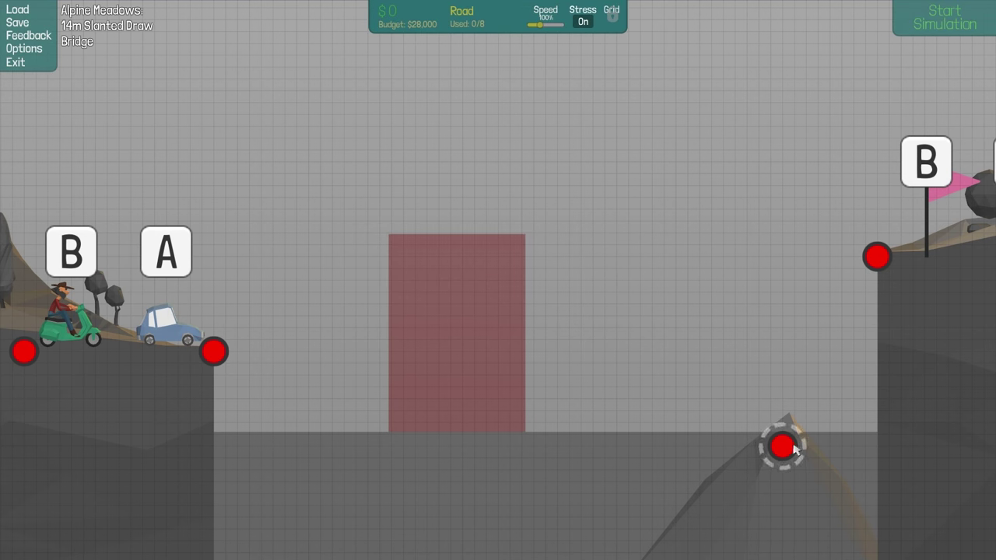
Lay a flat seven-segment road across the 14m Draw Bridge gap, anchor to anchor.
{"action": "right_click", "coordinate": [782, 446]}
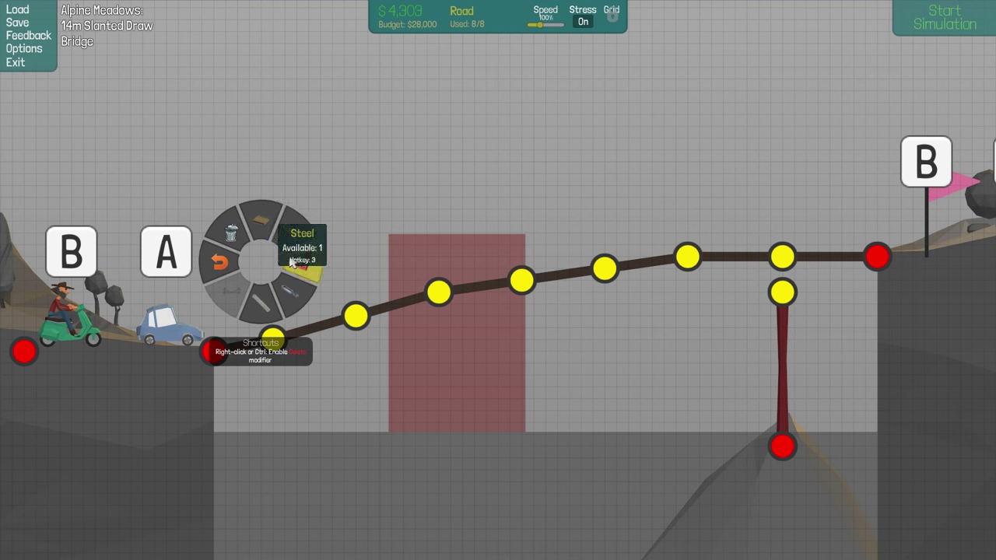
{"action": "left_click", "coordinate": [297, 276]}
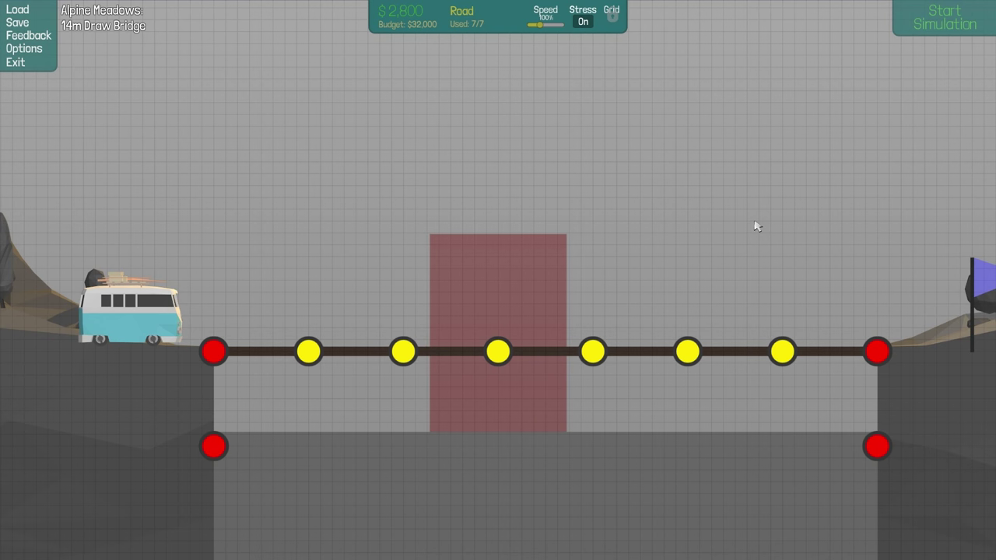
Extend the steel truss, then run the Desert Winds 12m Low Budget Bridge test.
{"action": "right_click", "coordinate": [732, 245]}
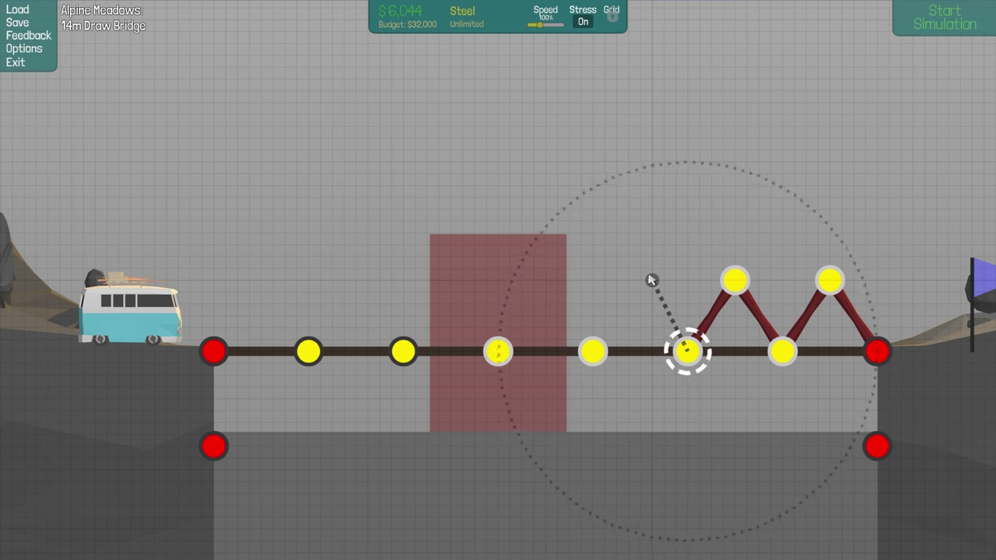
{"action": "left_click_drag", "start_coordinate": [685, 350], "coordinate": [653, 280]}
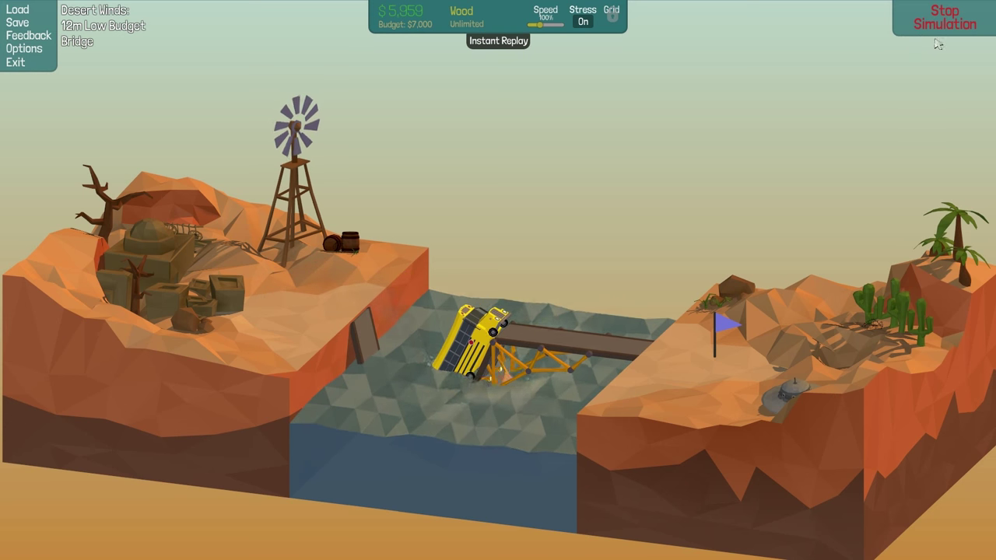
Stop the test and build a wooden zigzag truss over the deck's left half.
{"action": "left_click", "coordinate": [944, 17]}
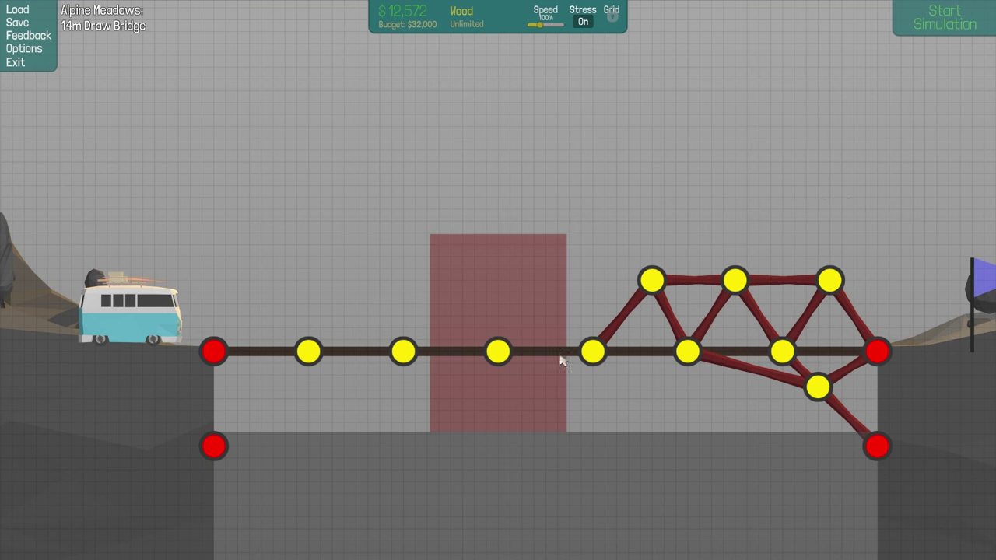
{"action": "left_click", "coordinate": [592, 352]}
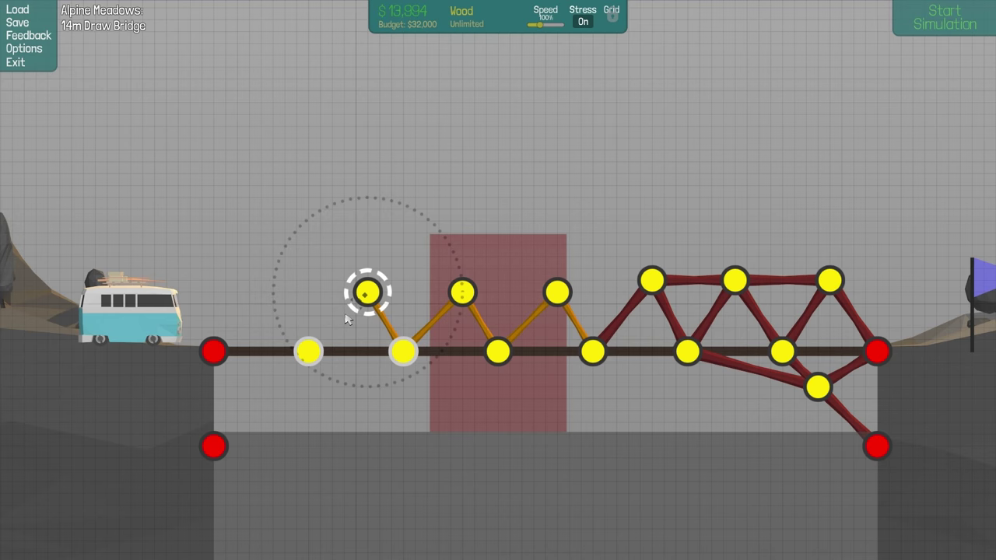
{"action": "left_click", "coordinate": [943, 17]}
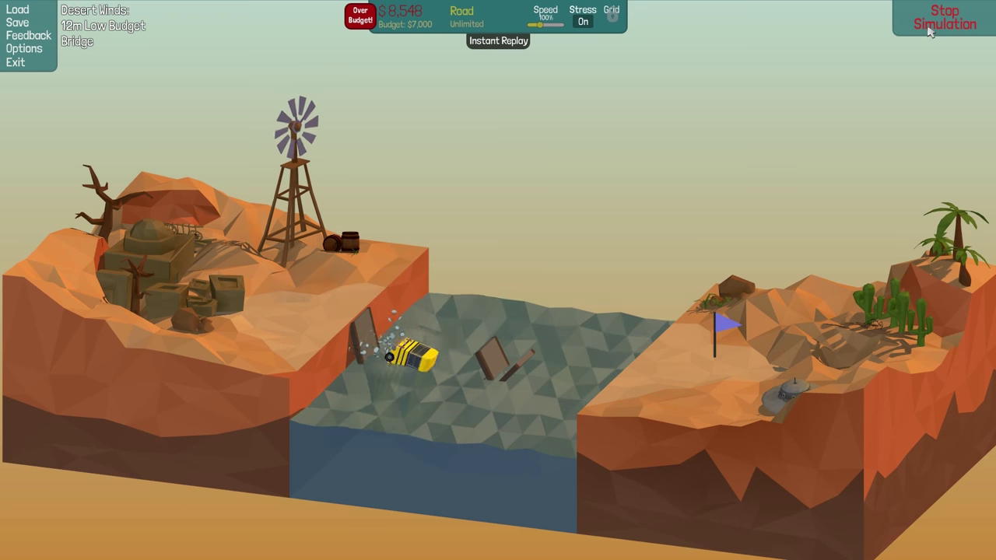
{"action": "left_click", "coordinate": [944, 20]}
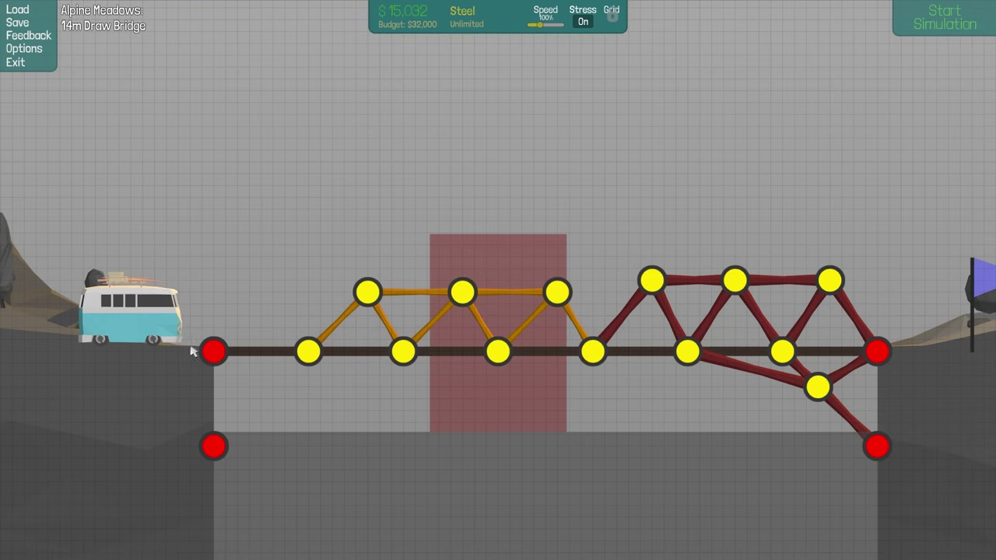
Build a steel A-frame tower at the left anchor with a hydraulic piston to the truss.
{"action": "left_click", "coordinate": [214, 351]}
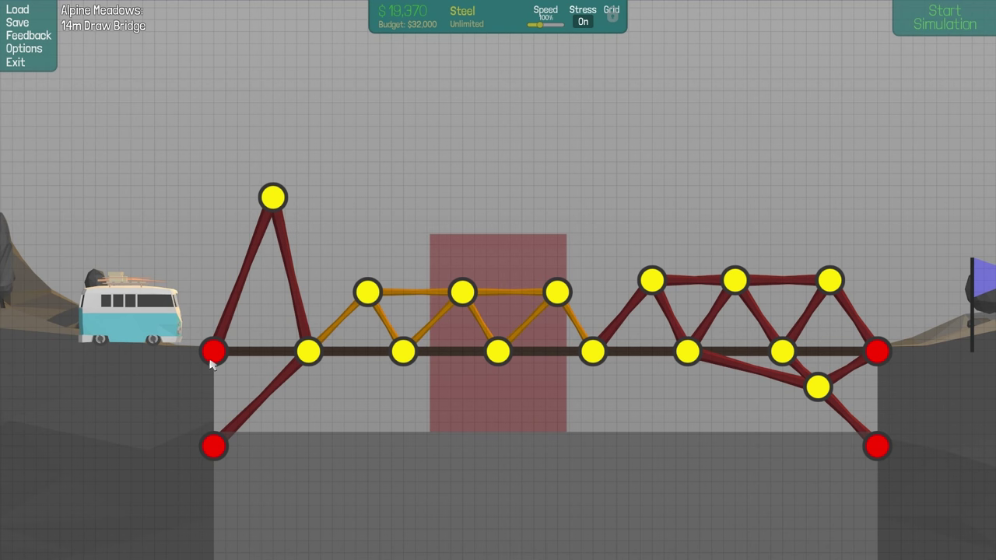
{"action": "left_click", "coordinate": [214, 351]}
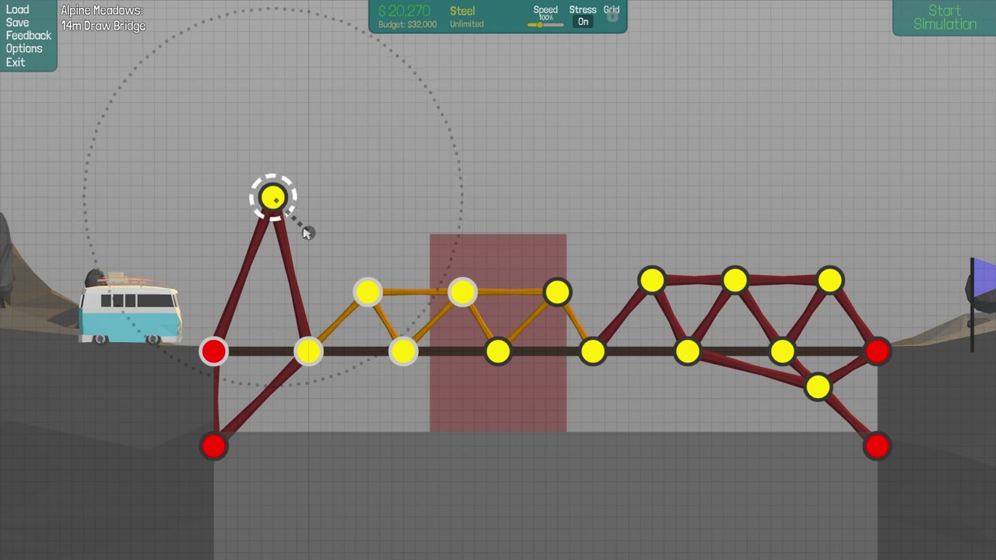
{"action": "left_click_drag", "start_coordinate": [272, 197], "coordinate": [307, 232]}
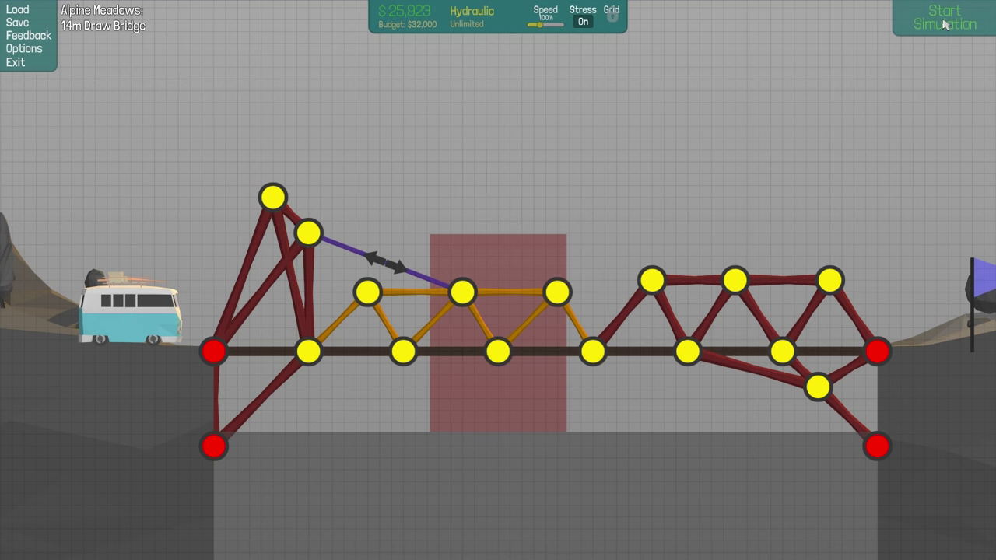
Run the drawbridge test, then stop it to resume building.
{"action": "left_click", "coordinate": [943, 17]}
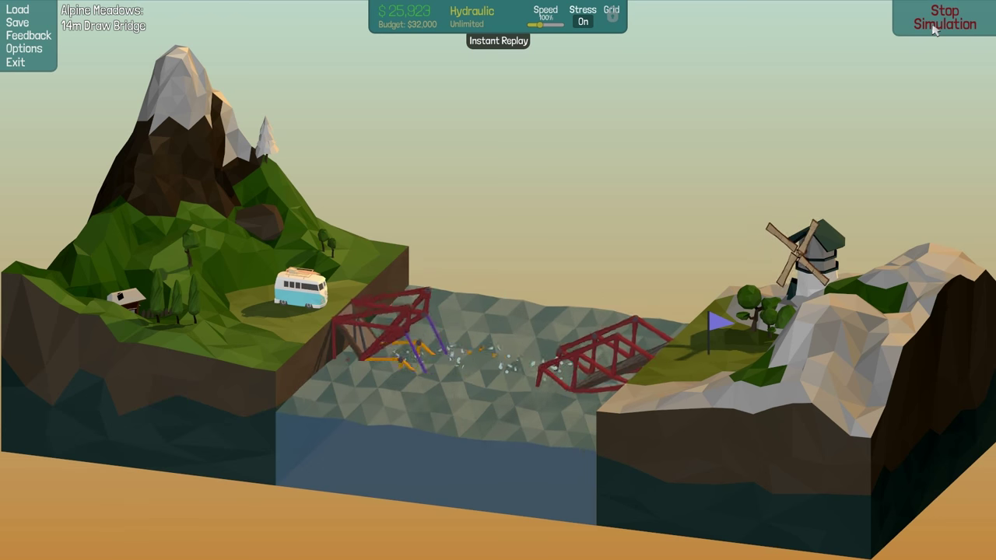
{"action": "left_click", "coordinate": [943, 18]}
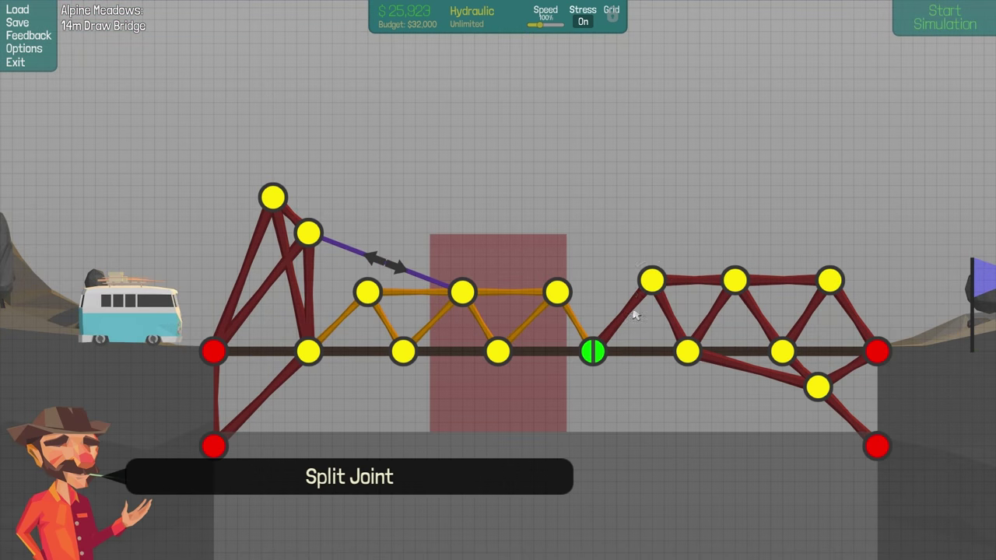
{"action": "left_click", "coordinate": [943, 18]}
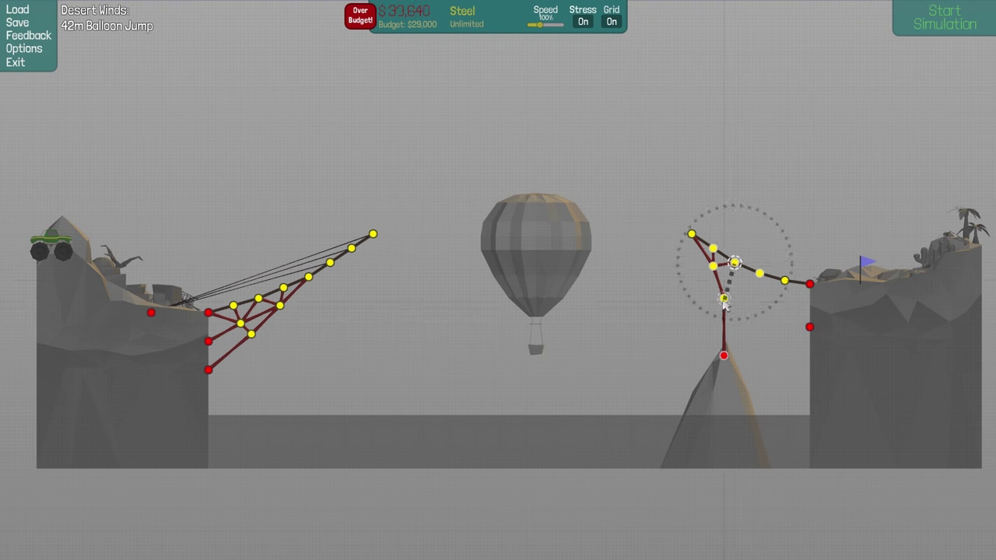
Add a steel joint to the Balloon Jump ramp and test the Shipping Canal bridge.
{"action": "left_click", "coordinate": [944, 17]}
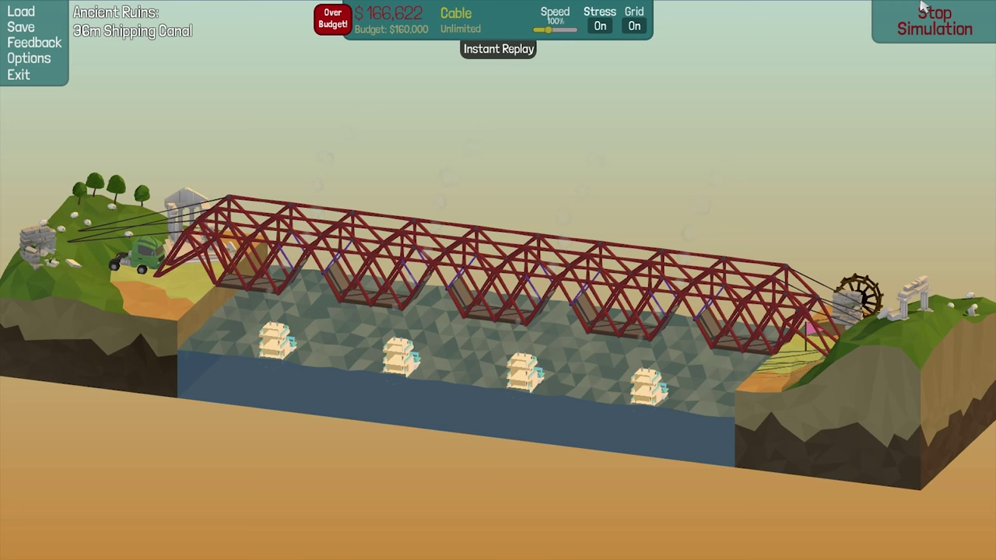
{"action": "left_click", "coordinate": [932, 21]}
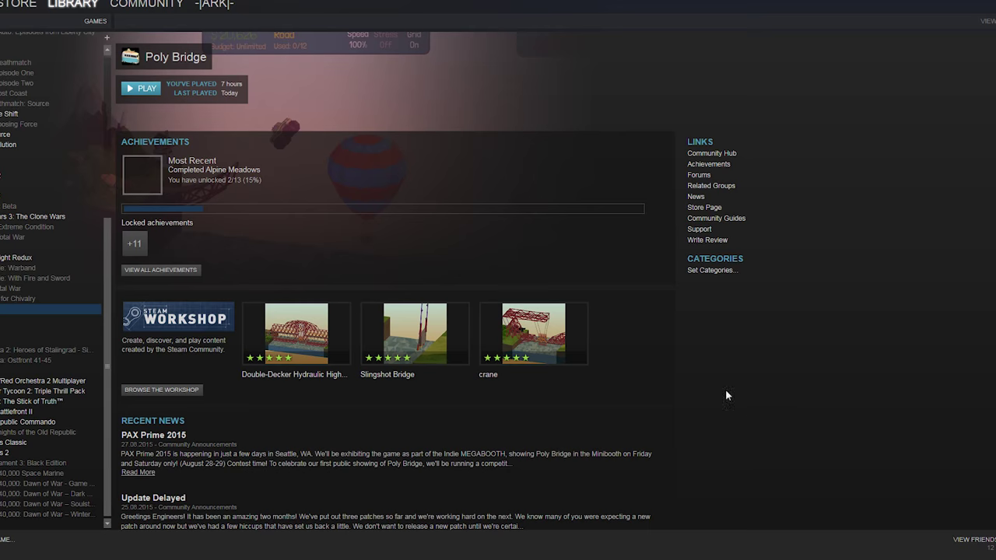
Browse the Poly Bridge Workshop and scroll the popular custom levels.
{"action": "left_click", "coordinate": [146, 4]}
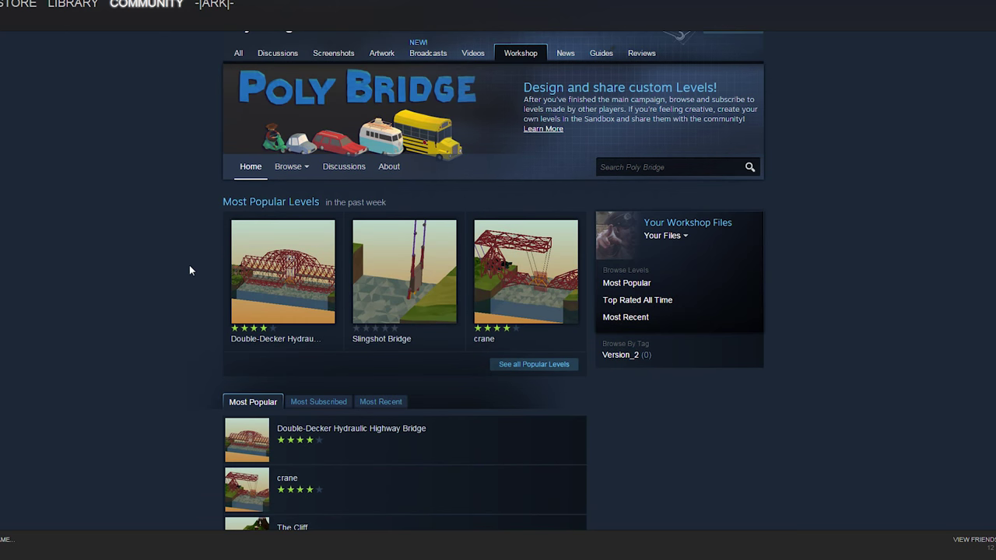
{"action": "scroll", "scroll_direction": "down", "scroll_amount": 3}
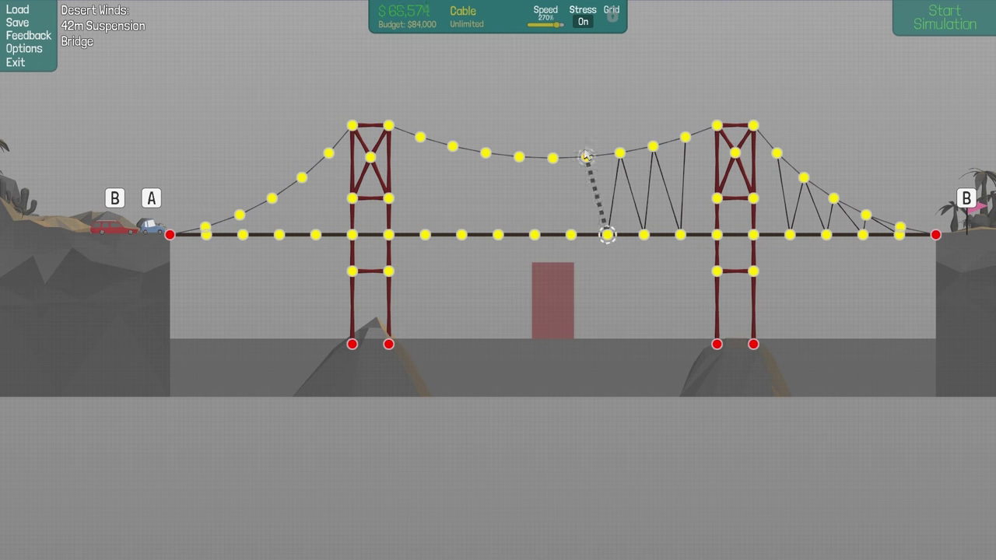
Hang deck cables from the main cable and add steel bracing in the right tower.
{"action": "left_click_drag", "start_coordinate": [610, 235], "coordinate": [486, 152]}
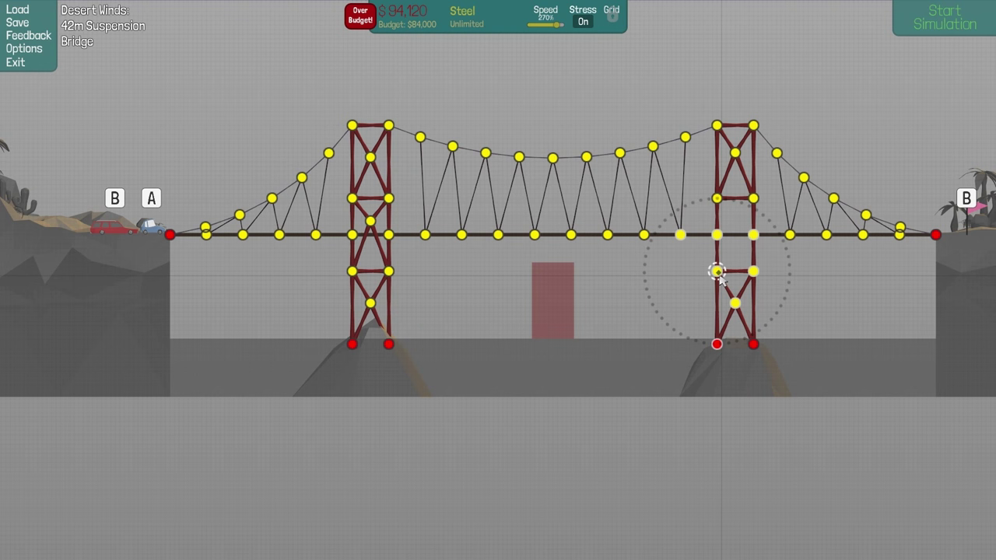
{"action": "left_click_drag", "start_coordinate": [716, 271], "coordinate": [716, 197]}
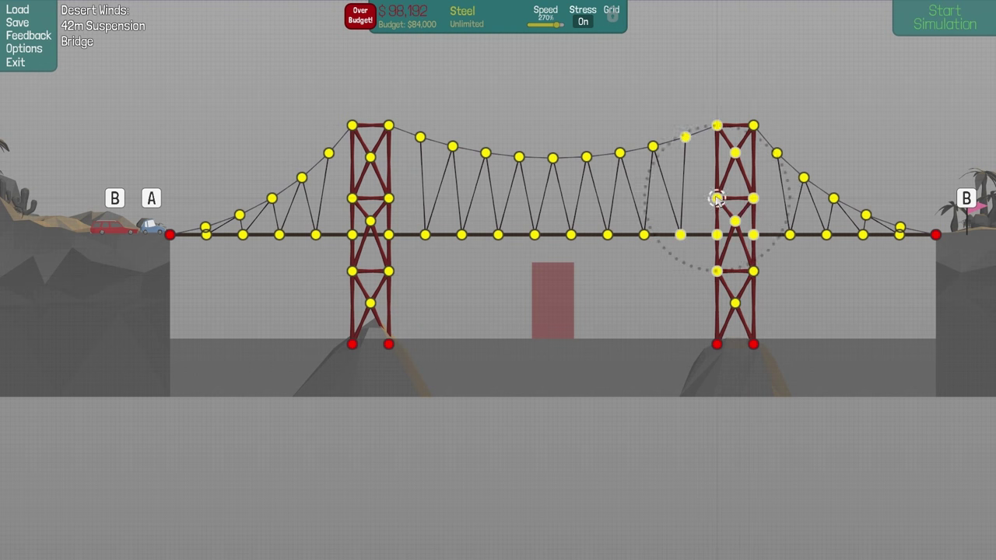
{"action": "left_click", "coordinate": [944, 17]}
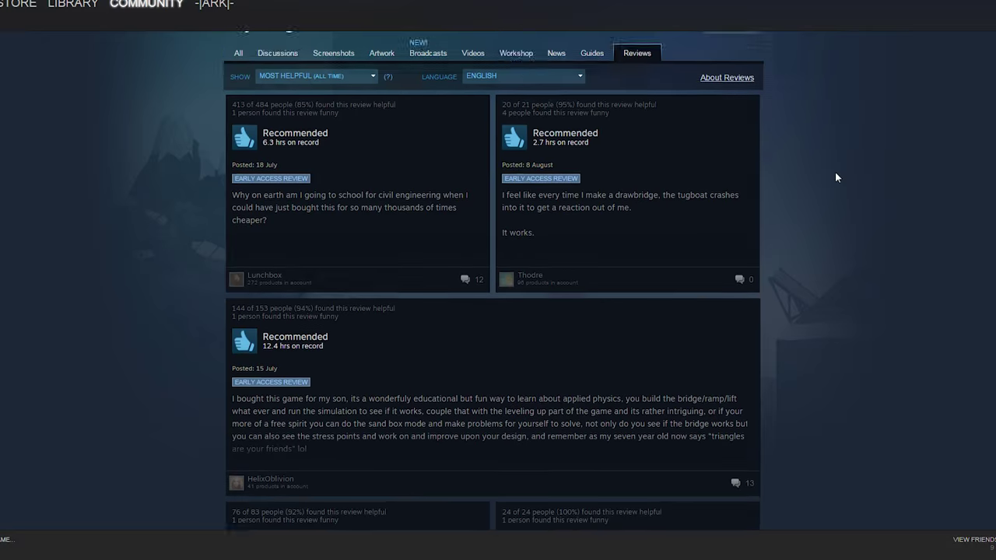
Scroll through the Steam reviews, then start the 14m Criss Cross simulation.
{"action": "scroll", "scroll_direction": "down", "scroll_amount": 3}
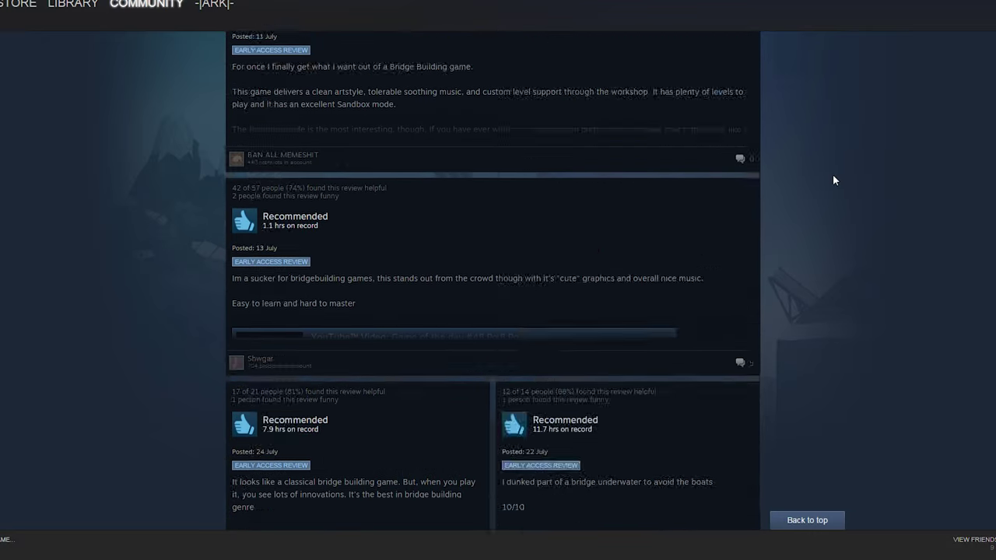
{"action": "scroll", "scroll_direction": "down", "scroll_amount": 3}
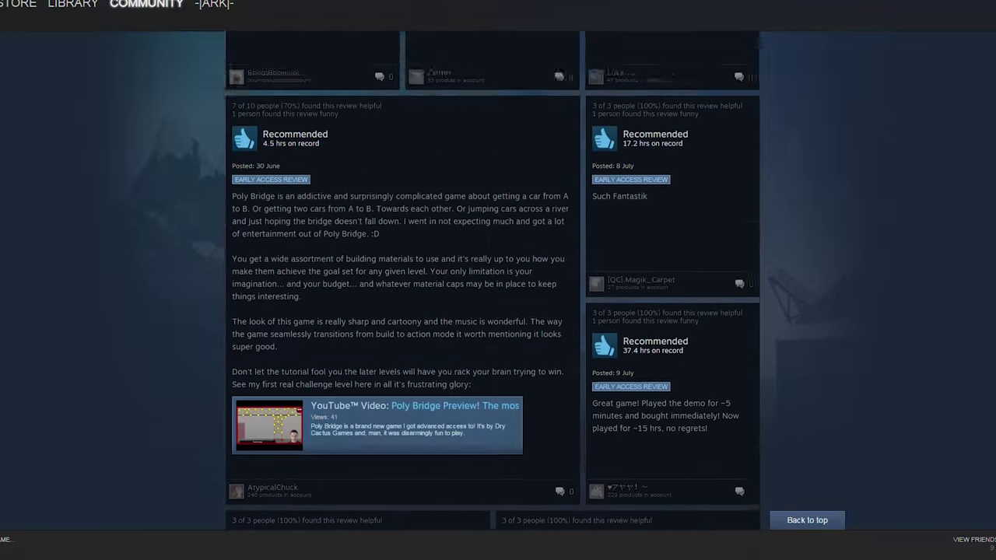
{"action": "scroll", "scroll_direction": "down", "scroll_amount": 3}
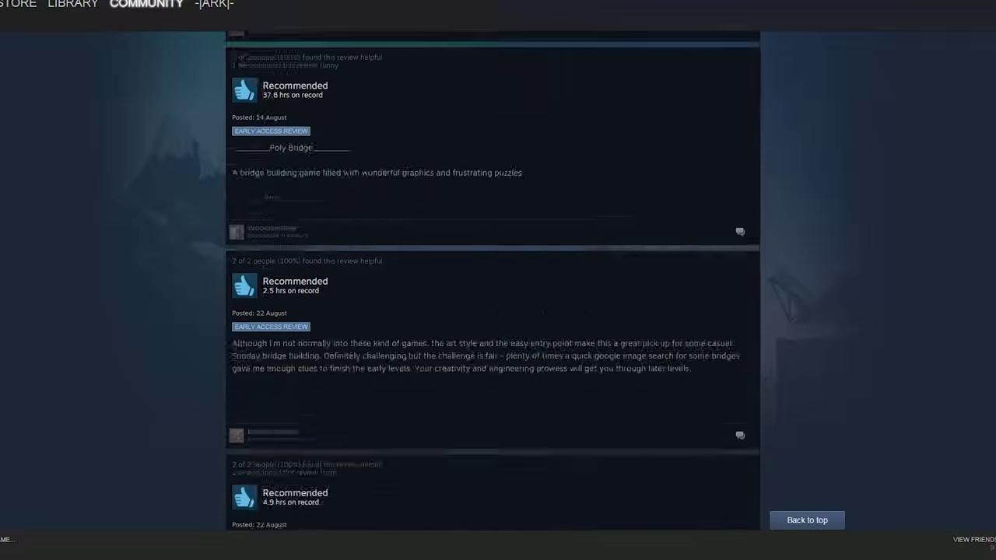
{"action": "scroll", "scroll_direction": "up", "scroll_amount": 3}
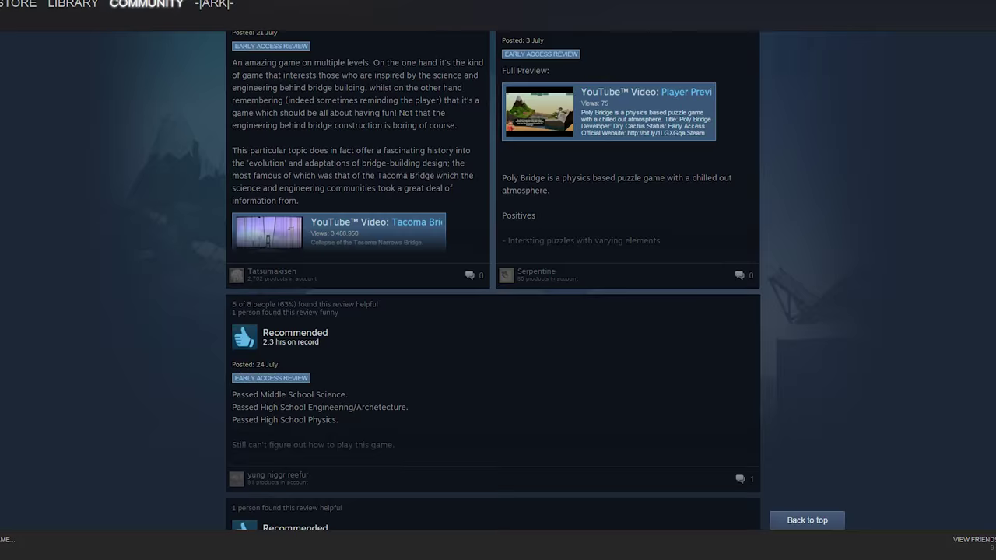
{"action": "scroll", "scroll_direction": "down", "scroll_amount": 3}
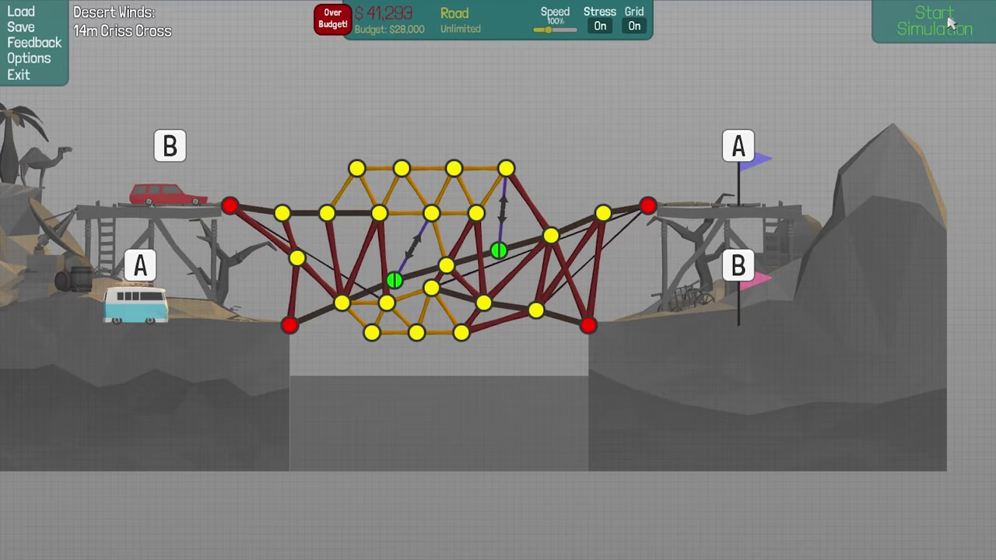
{"action": "left_click", "coordinate": [933, 21]}
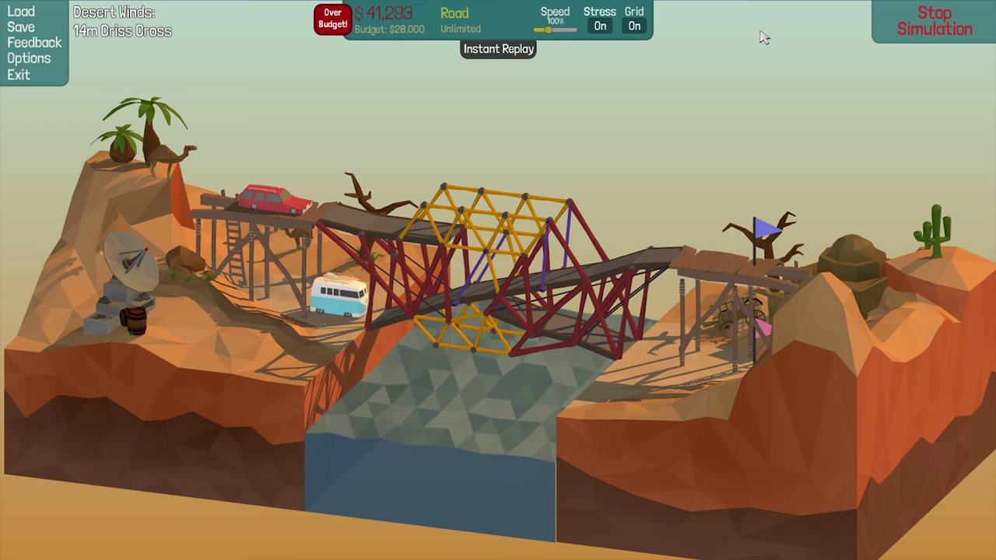